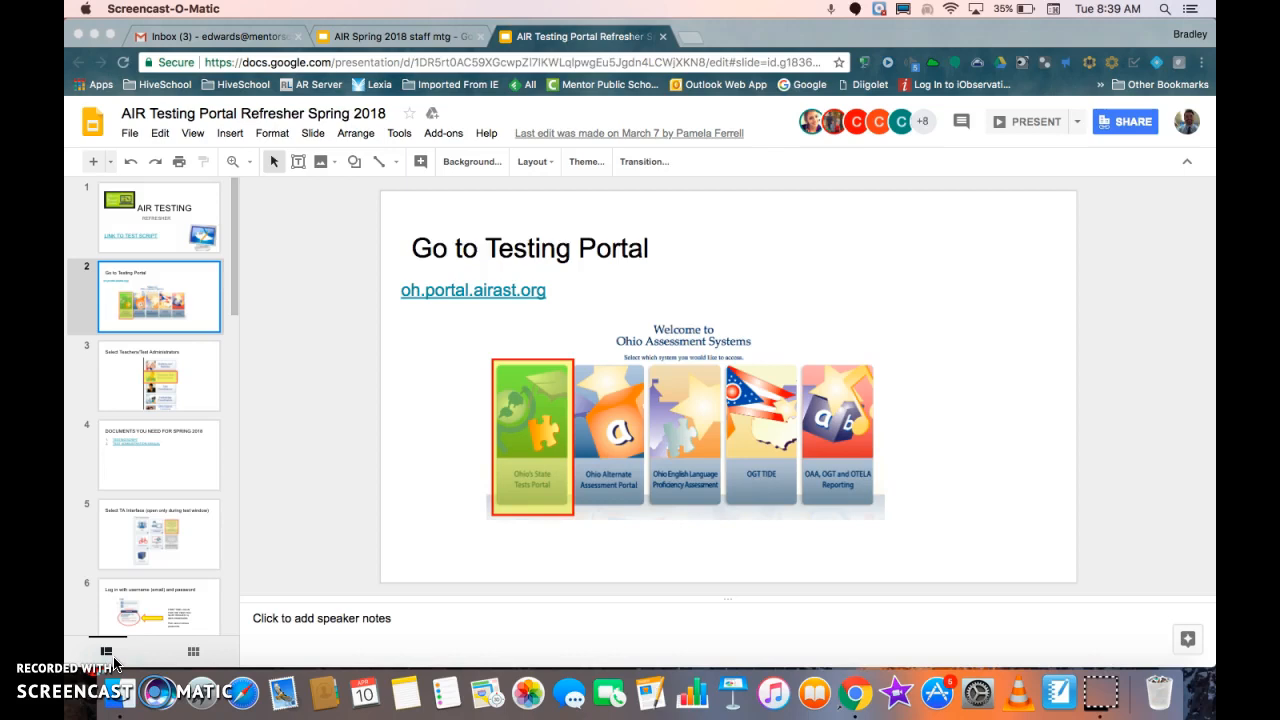
{"action": "mouse_move", "coordinate": [224, 160]}
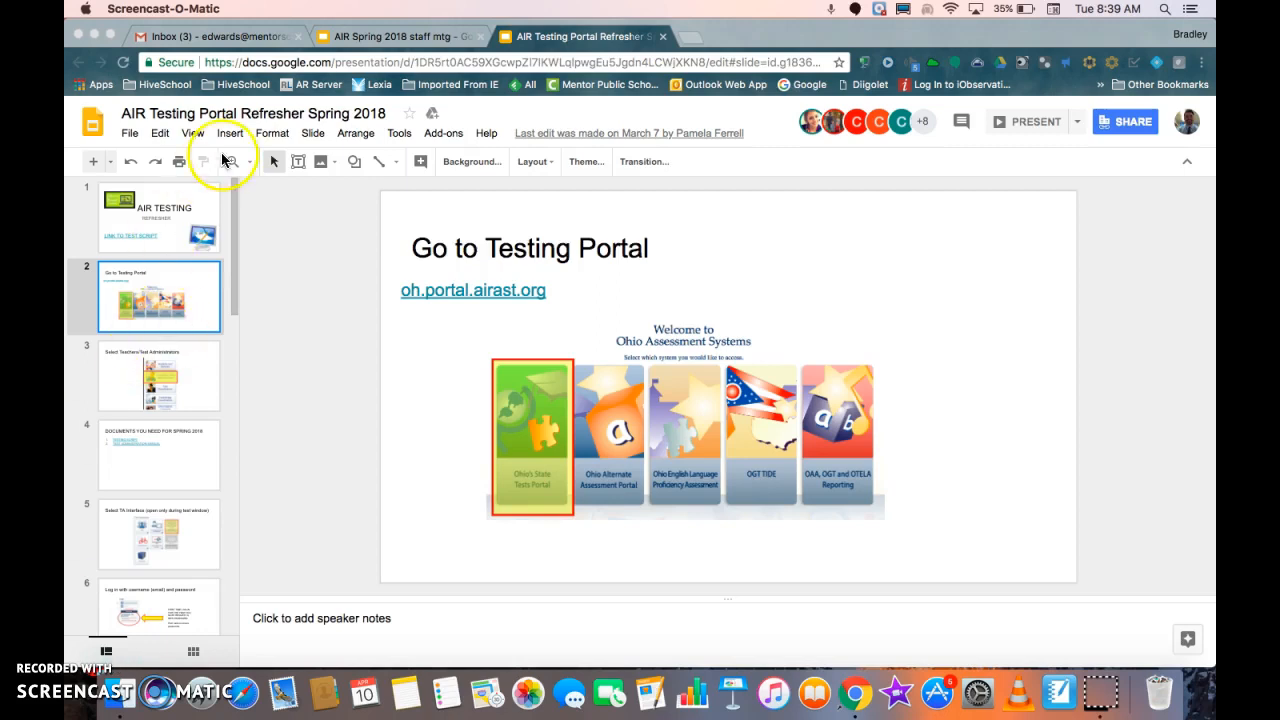
Step: Show the link preview for oh.portal.airast.org on the Go to Testing Portal slide
{"action": "left_click", "coordinate": [390, 36]}
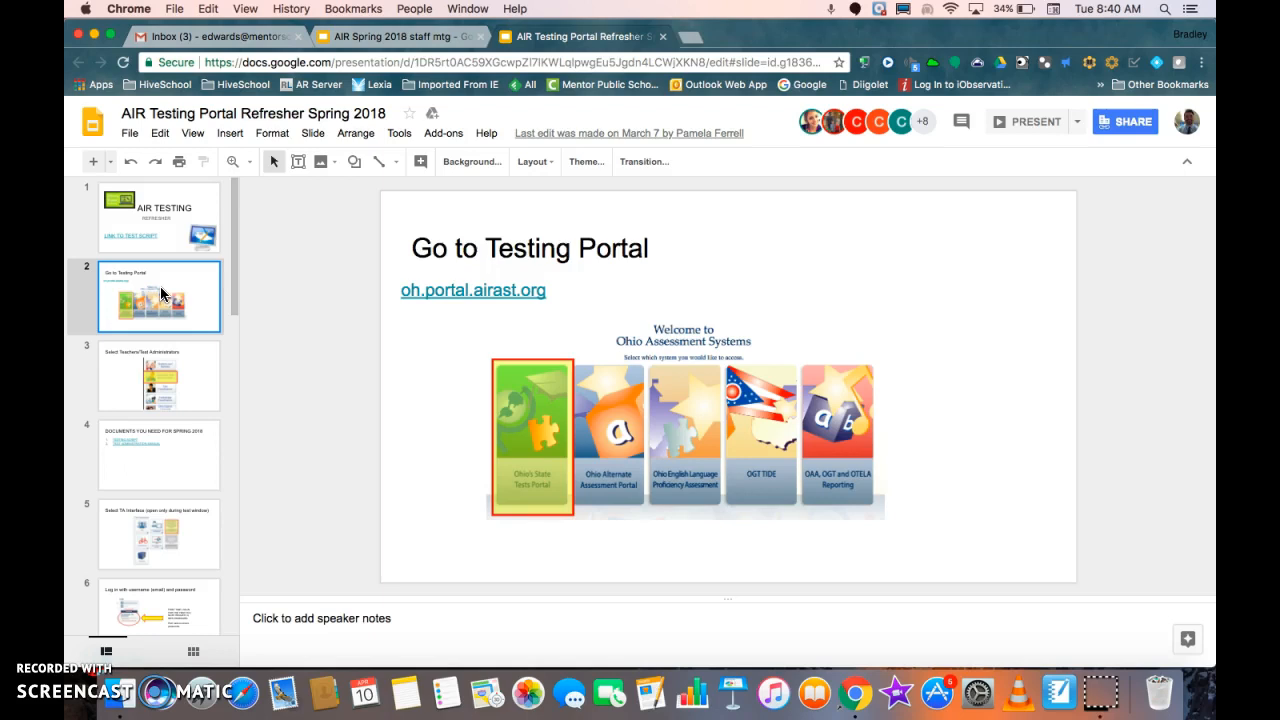
{"action": "mouse_move", "coordinate": [564, 216]}
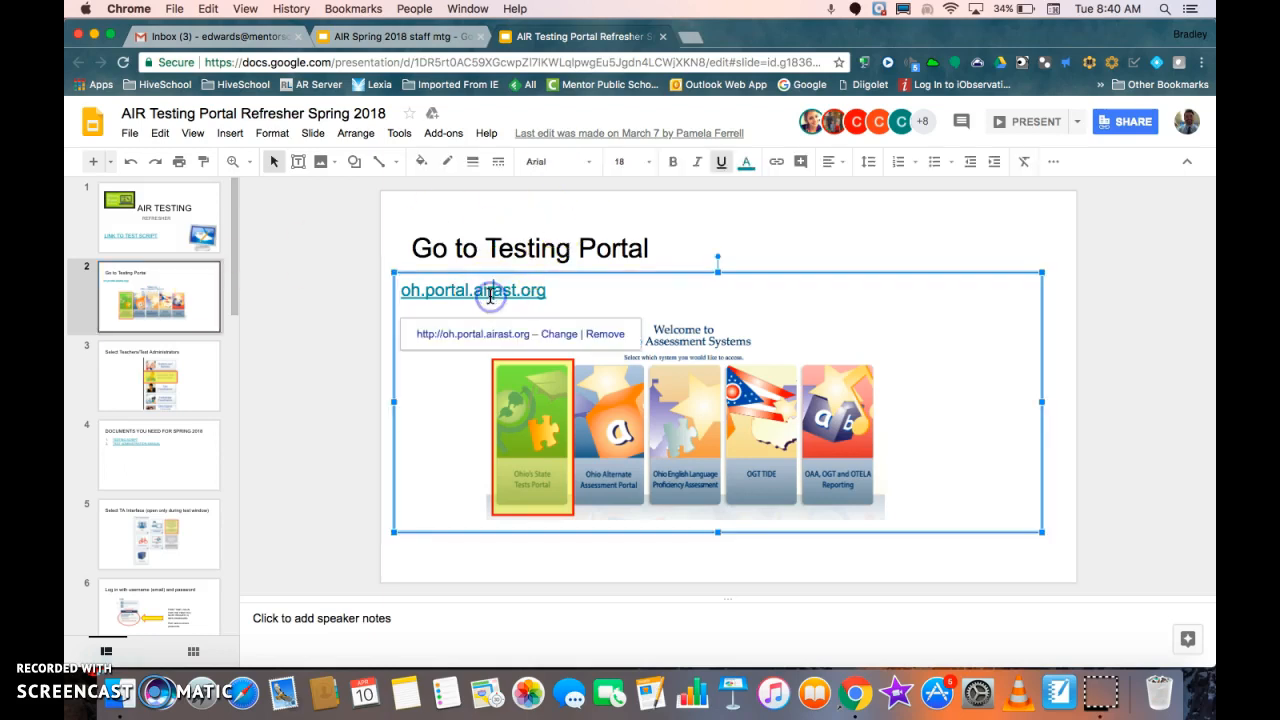
Step: Follow the link to the testing portal and enter the Teachers/Test Administrators section
{"action": "left_click", "coordinate": [472, 290]}
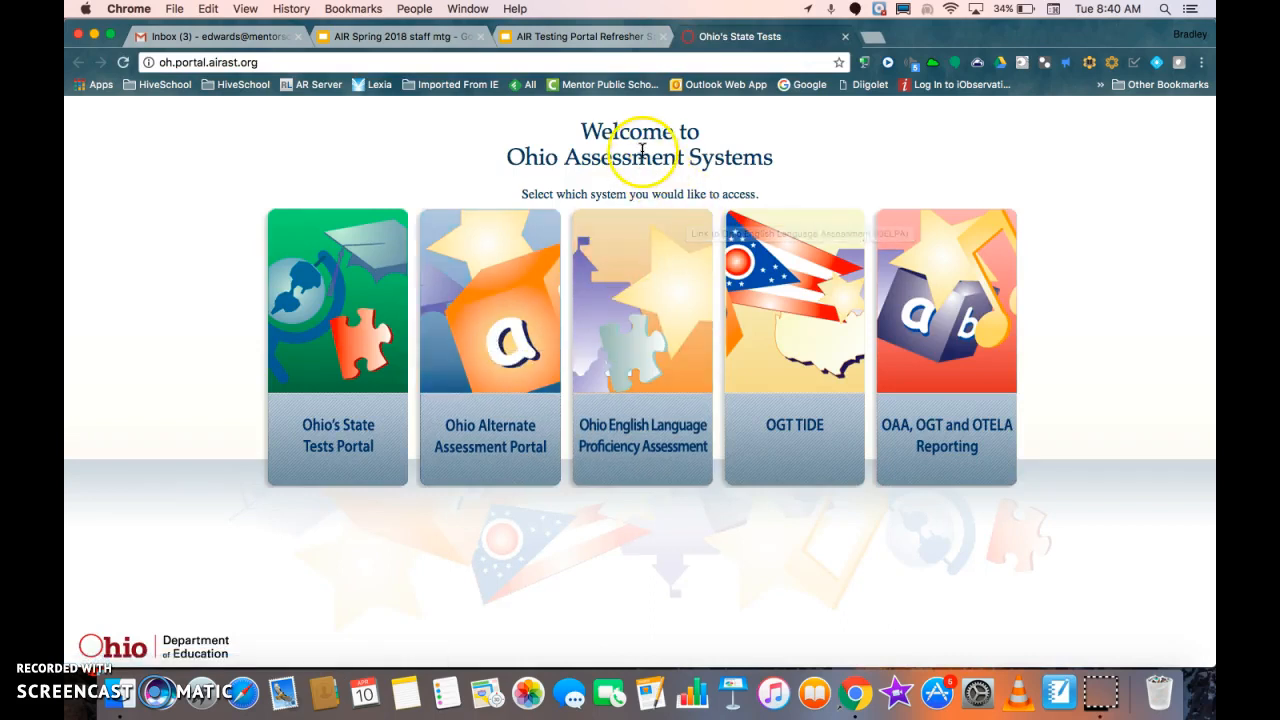
{"action": "mouse_move", "coordinate": [278, 258]}
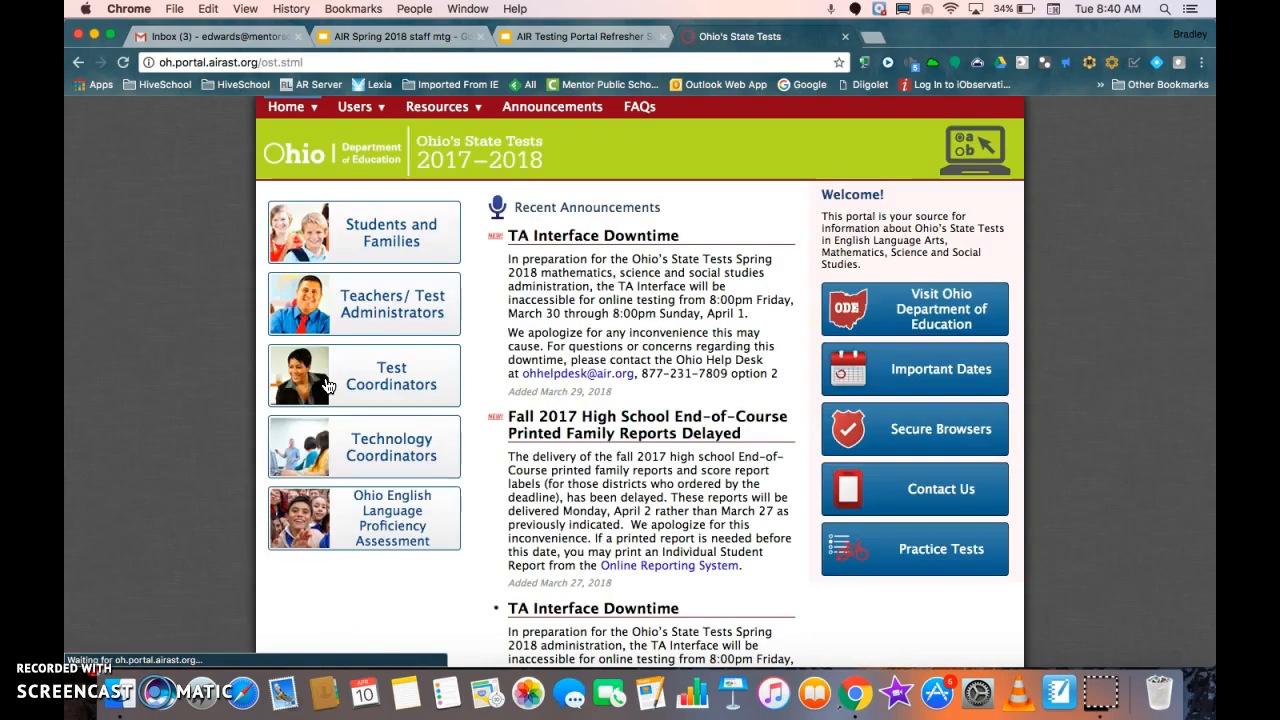
{"action": "mouse_move", "coordinate": [364, 376]}
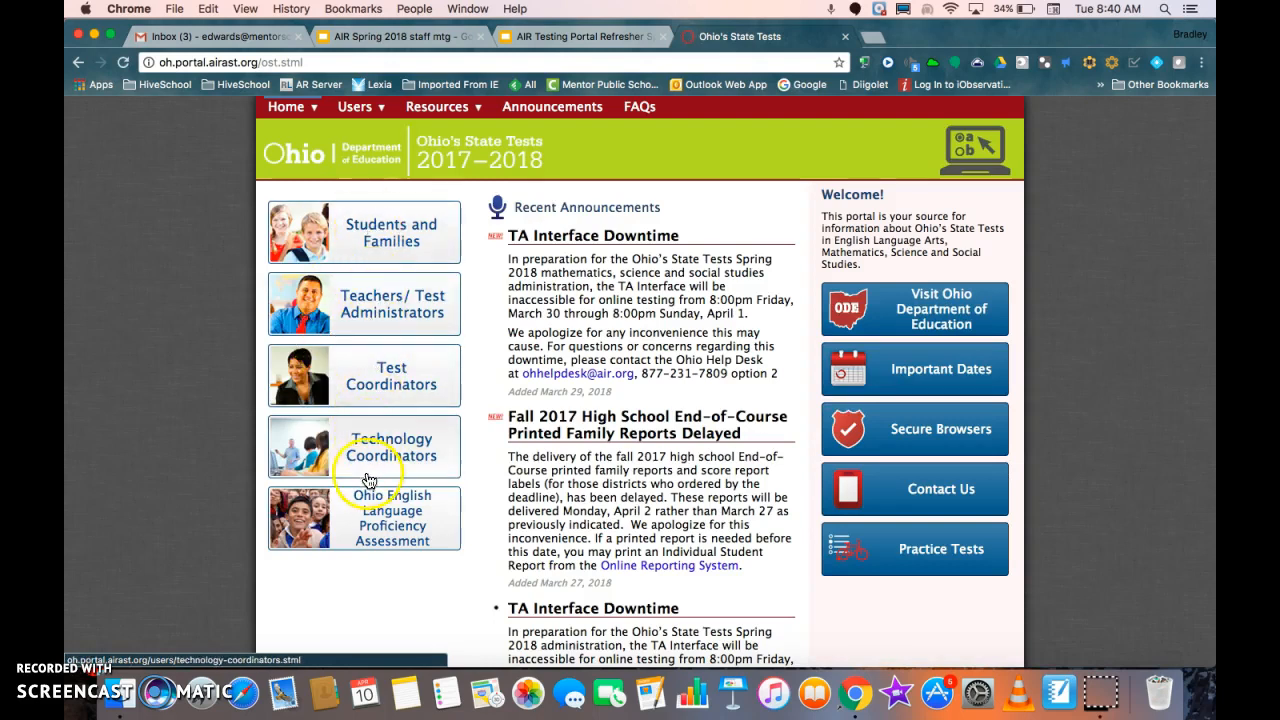
{"action": "mouse_move", "coordinate": [376, 300]}
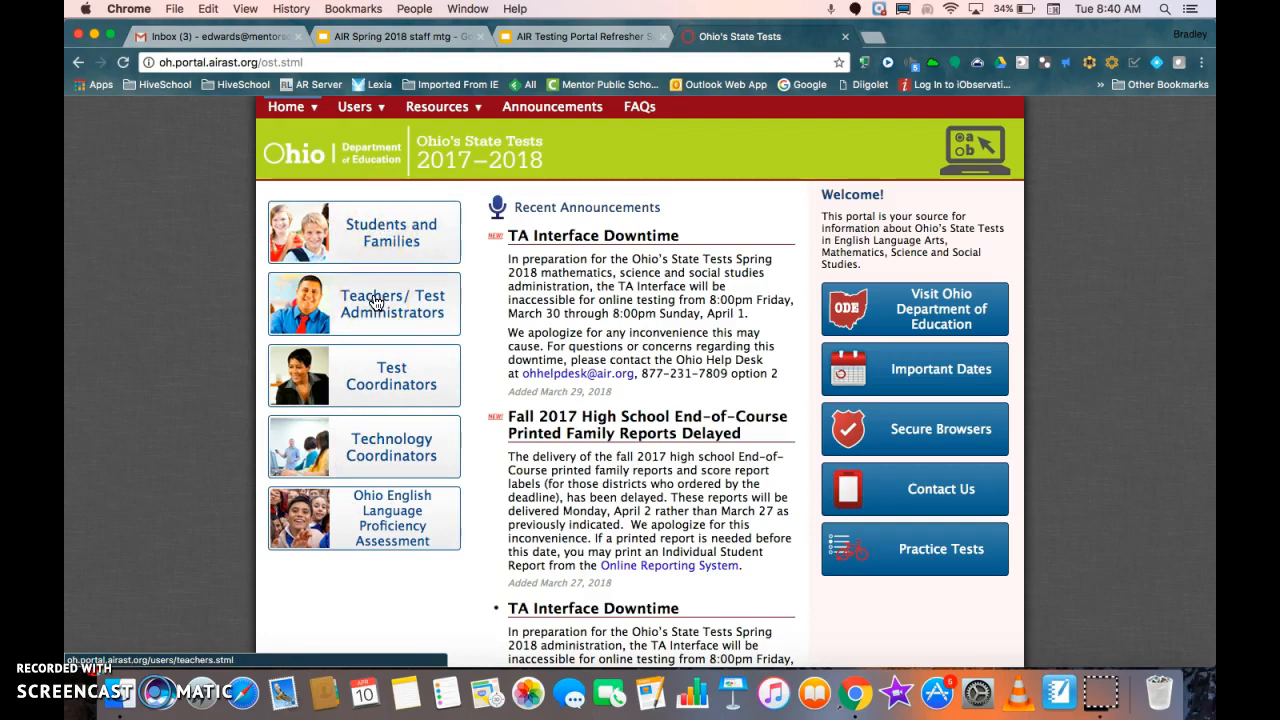
{"action": "left_click", "coordinate": [364, 304]}
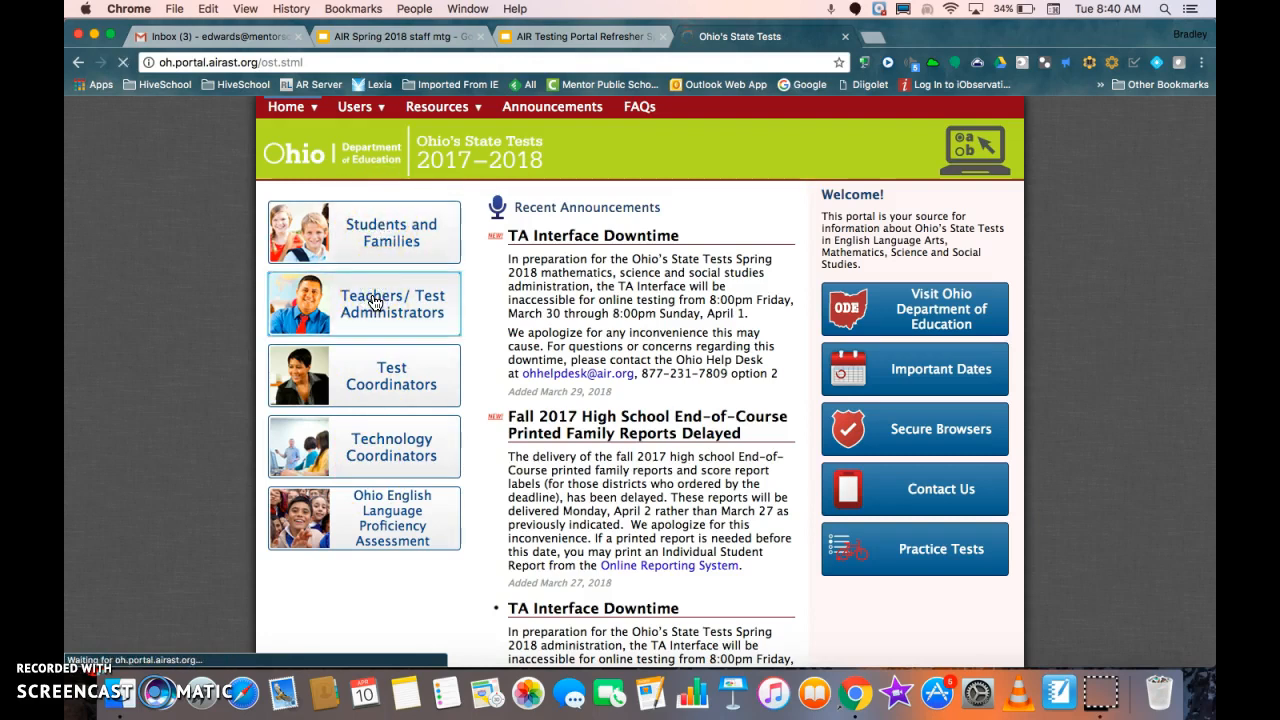
Step: Launch the TA Interface from the Teachers page to reach its secure login form
{"action": "left_click", "coordinate": [364, 304]}
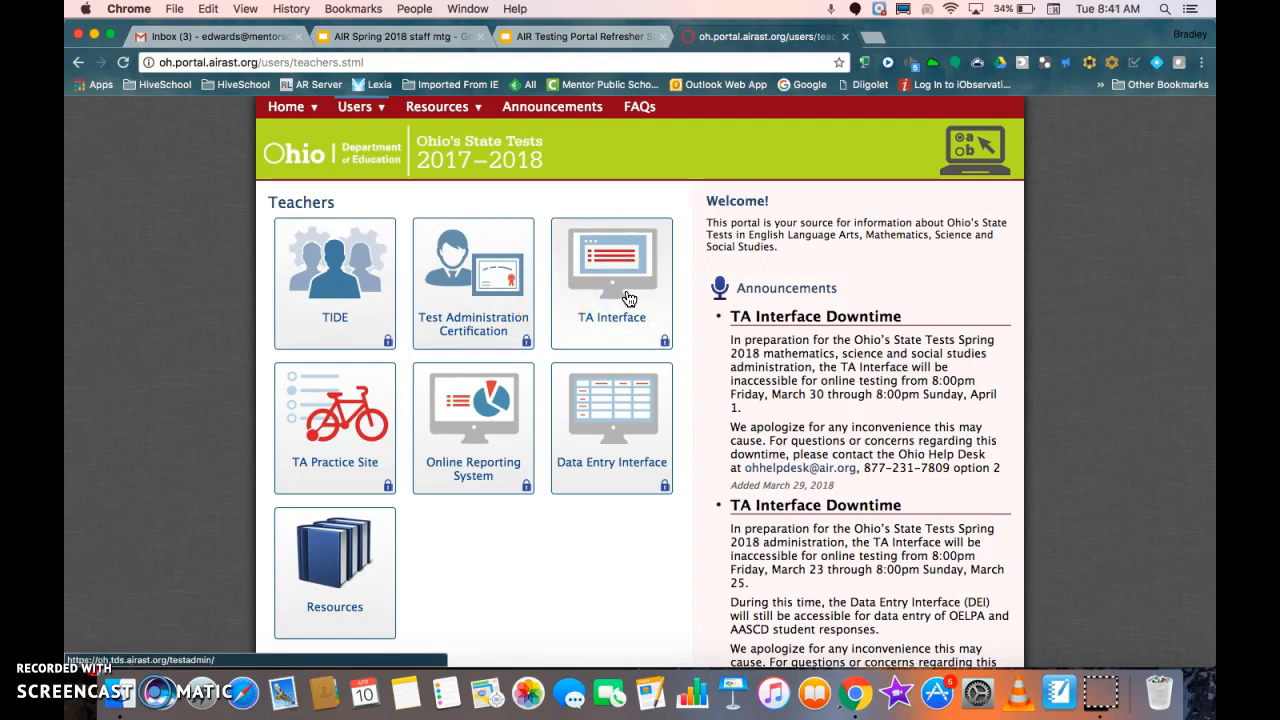
{"action": "left_click", "coordinate": [612, 284]}
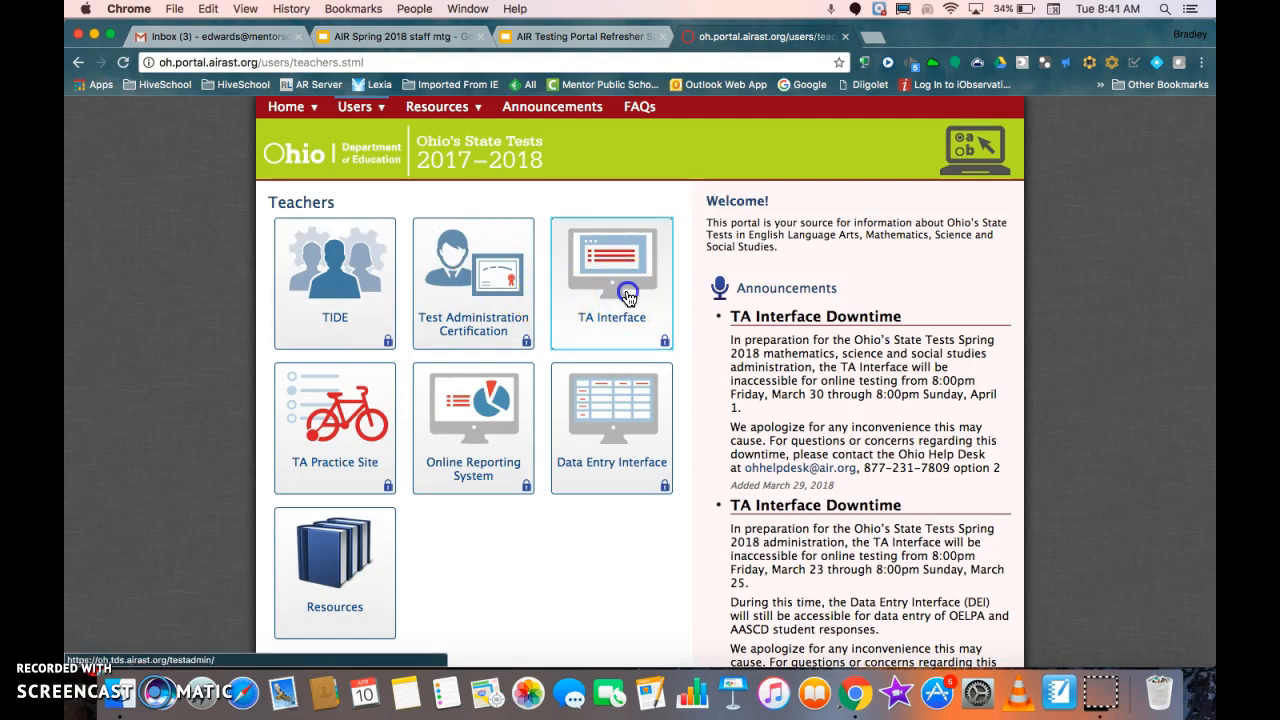
{"action": "left_click", "coordinate": [612, 284]}
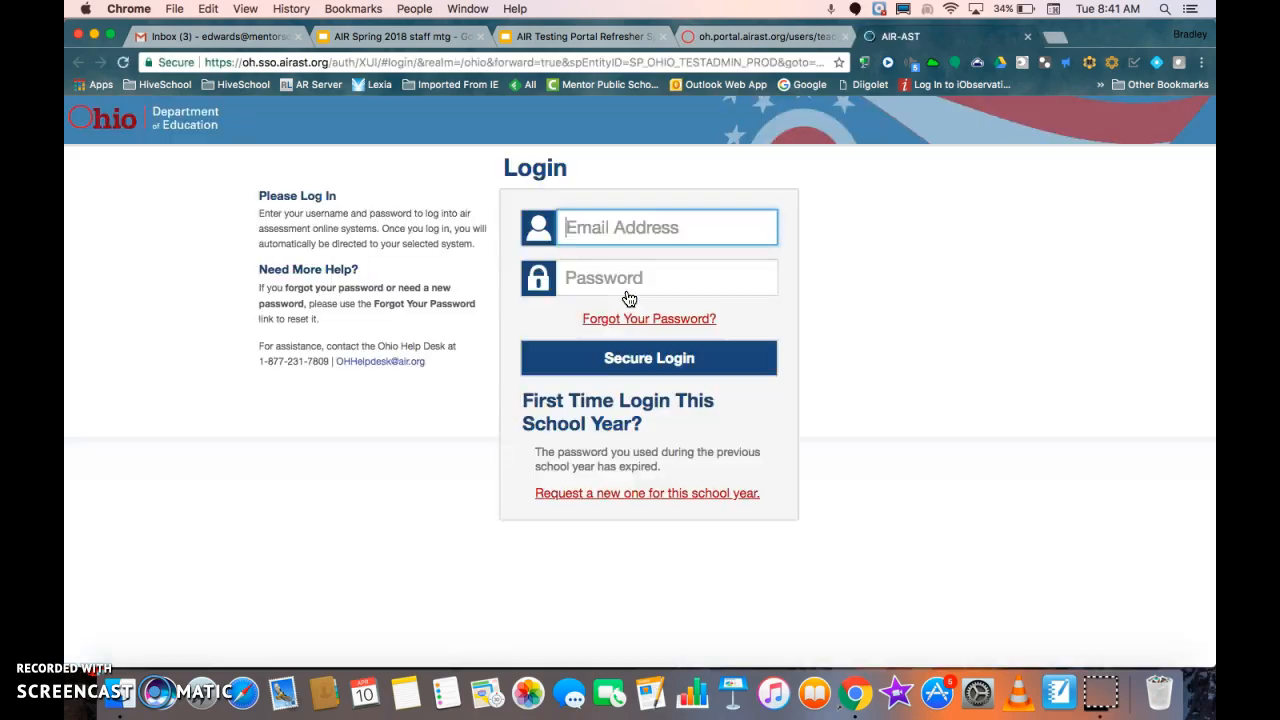
{"action": "left_click", "coordinate": [648, 358]}
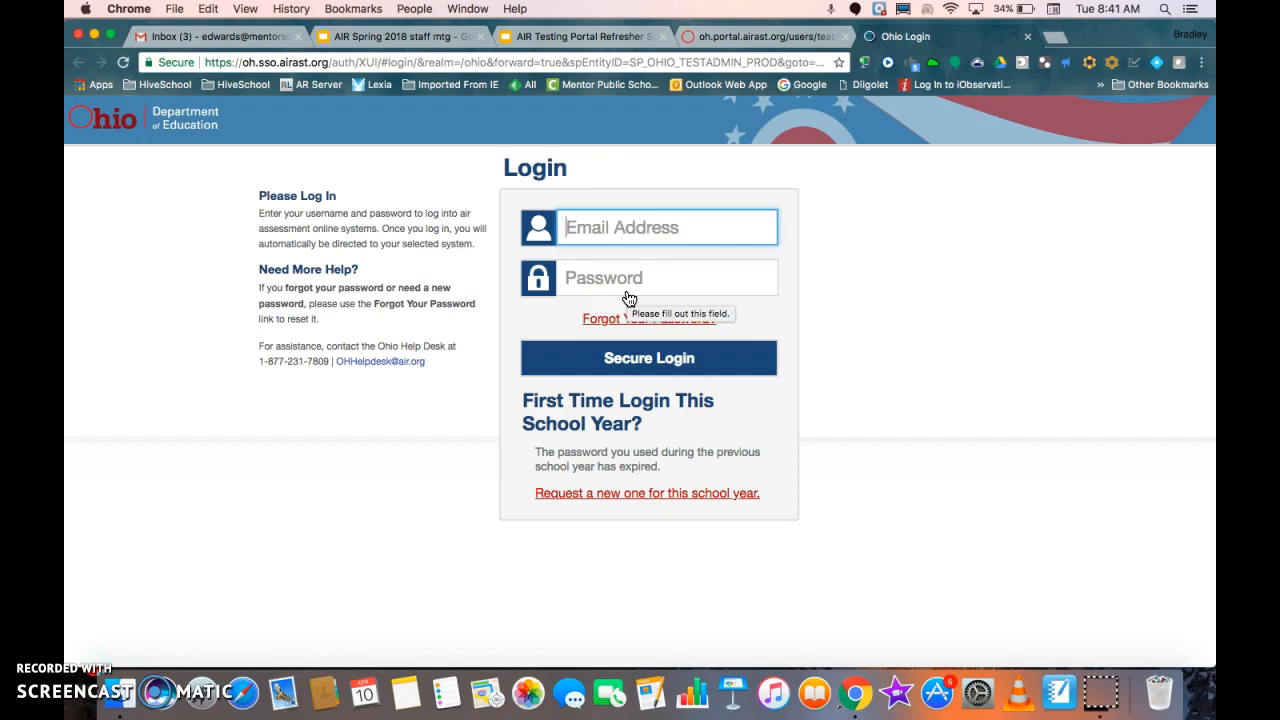
{"action": "left_click", "coordinate": [976, 278]}
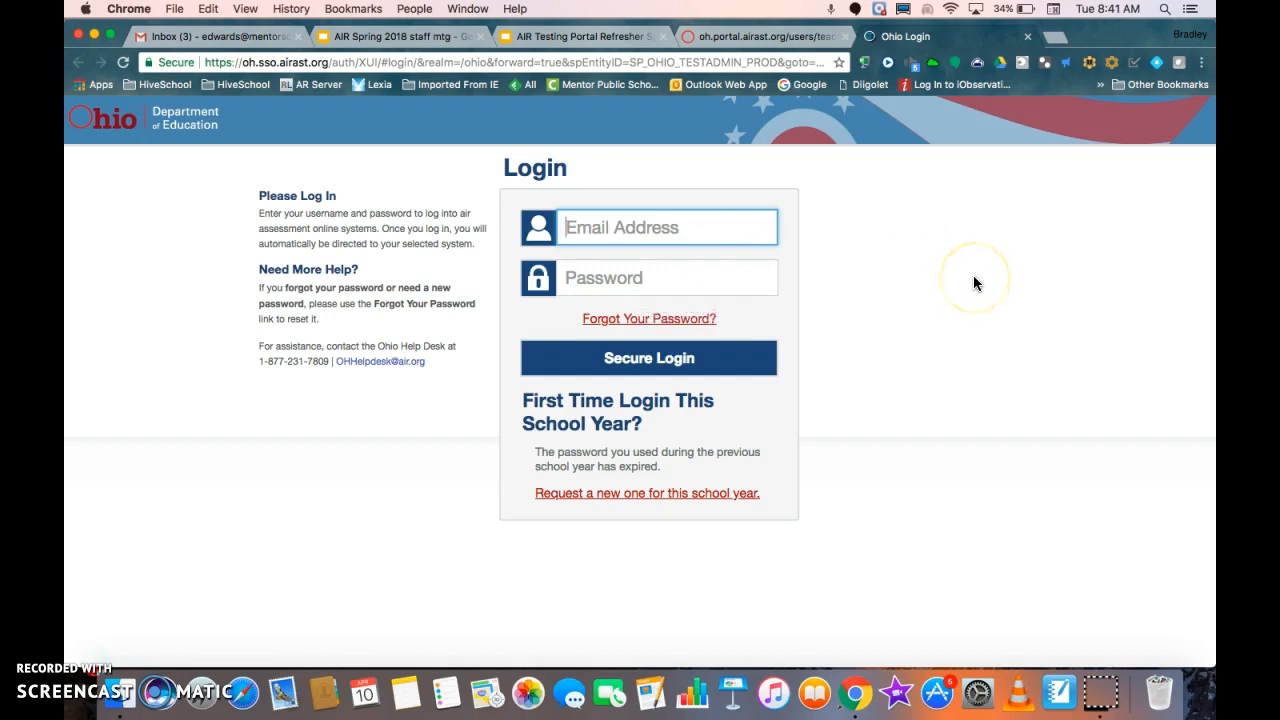
{"action": "mouse_move", "coordinate": [898, 268]}
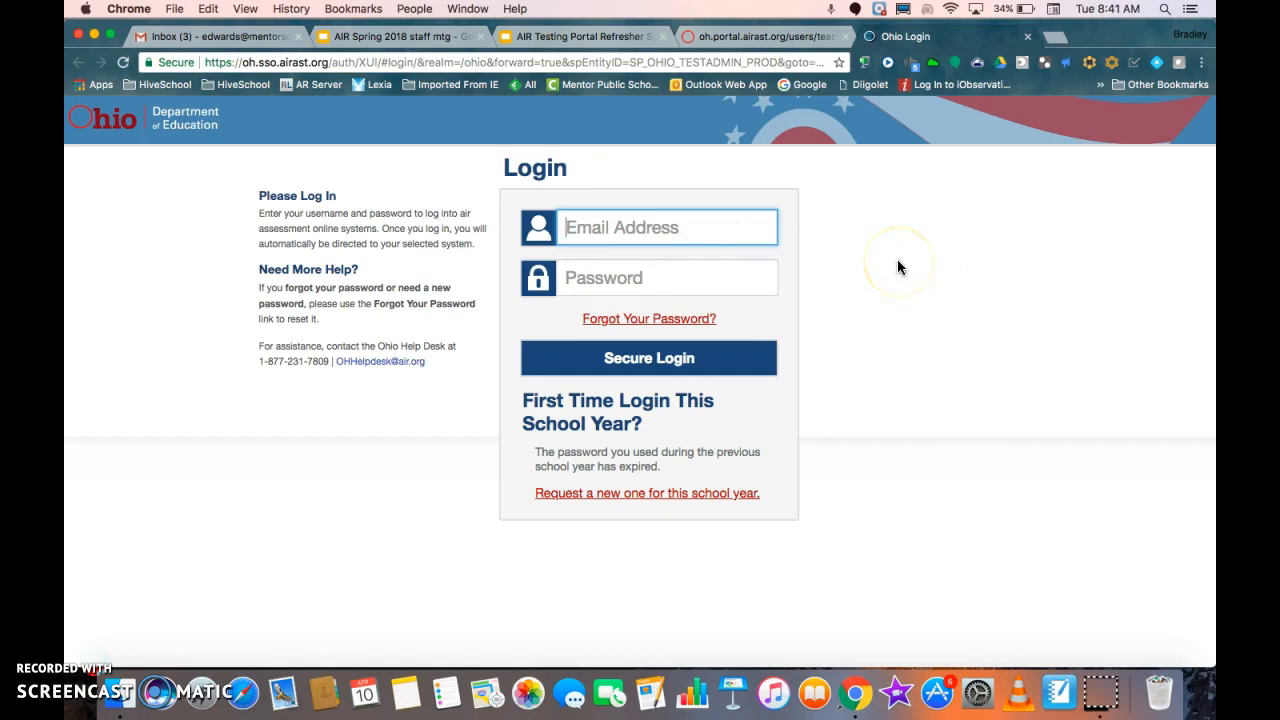
{"action": "left_click", "coordinate": [648, 228]}
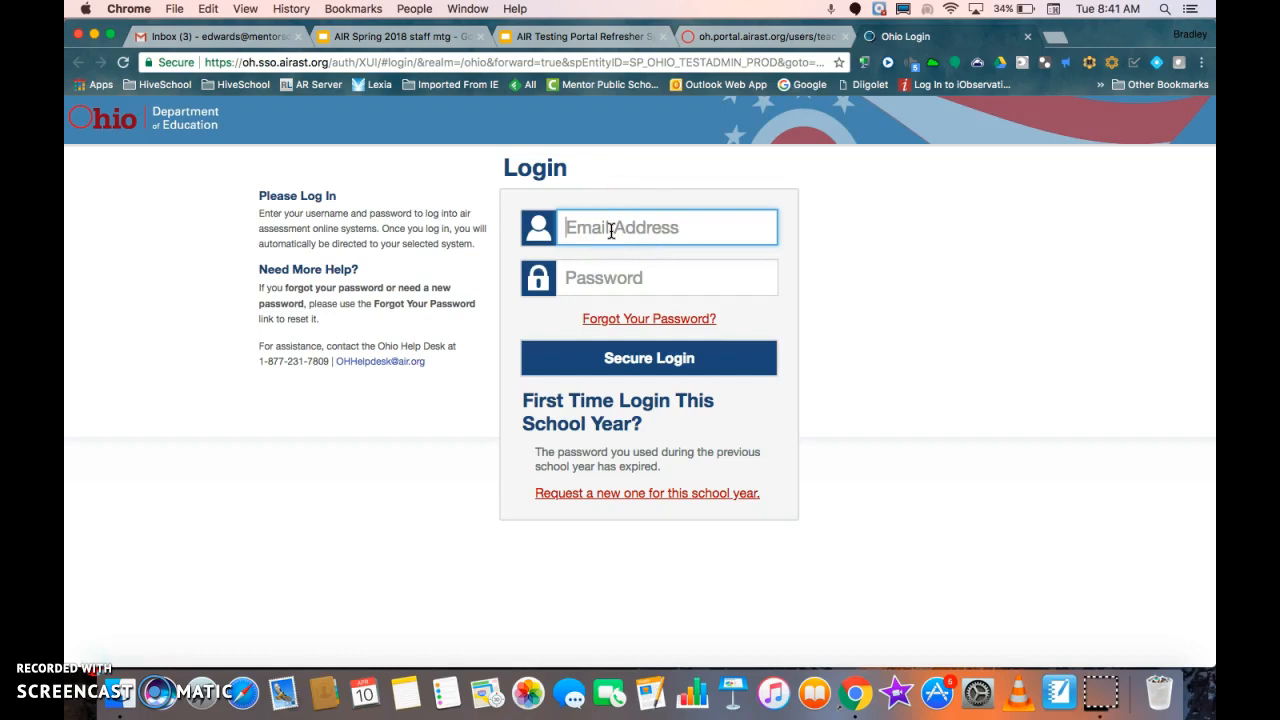
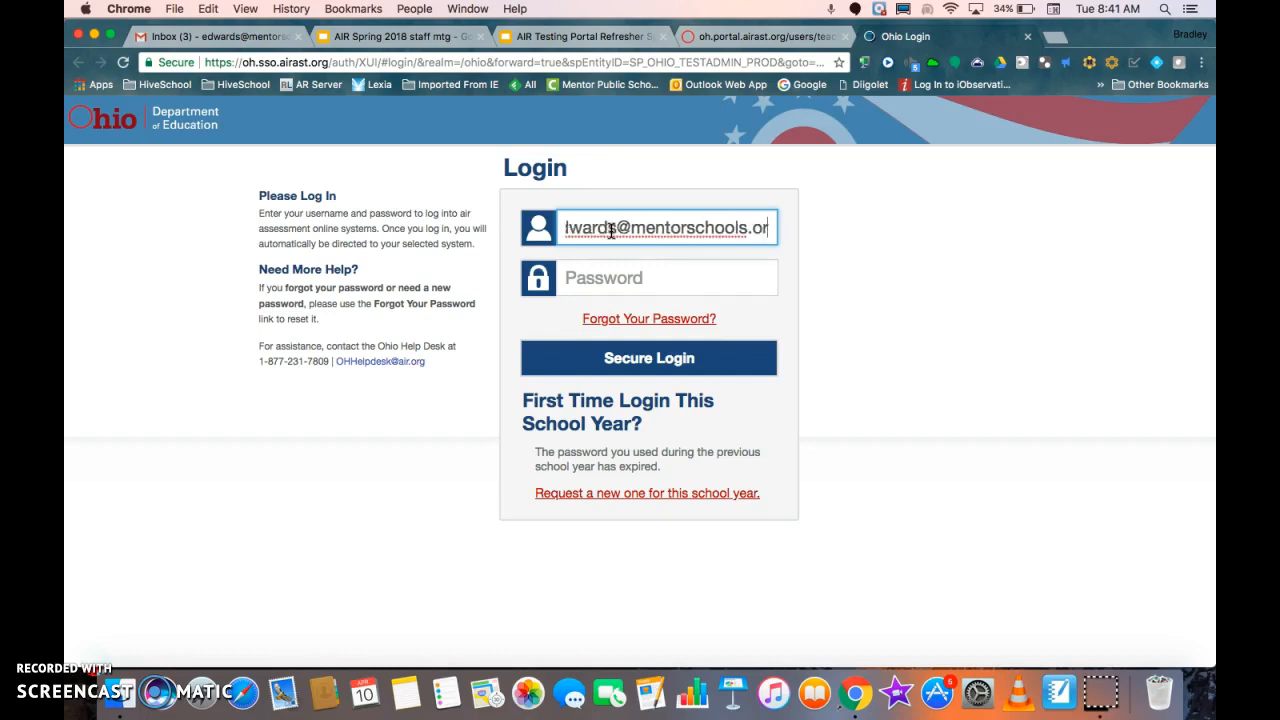
Step: Enter the account password and submit Secure Login to reach Operational Tests
{"action": "left_click", "coordinate": [648, 276]}
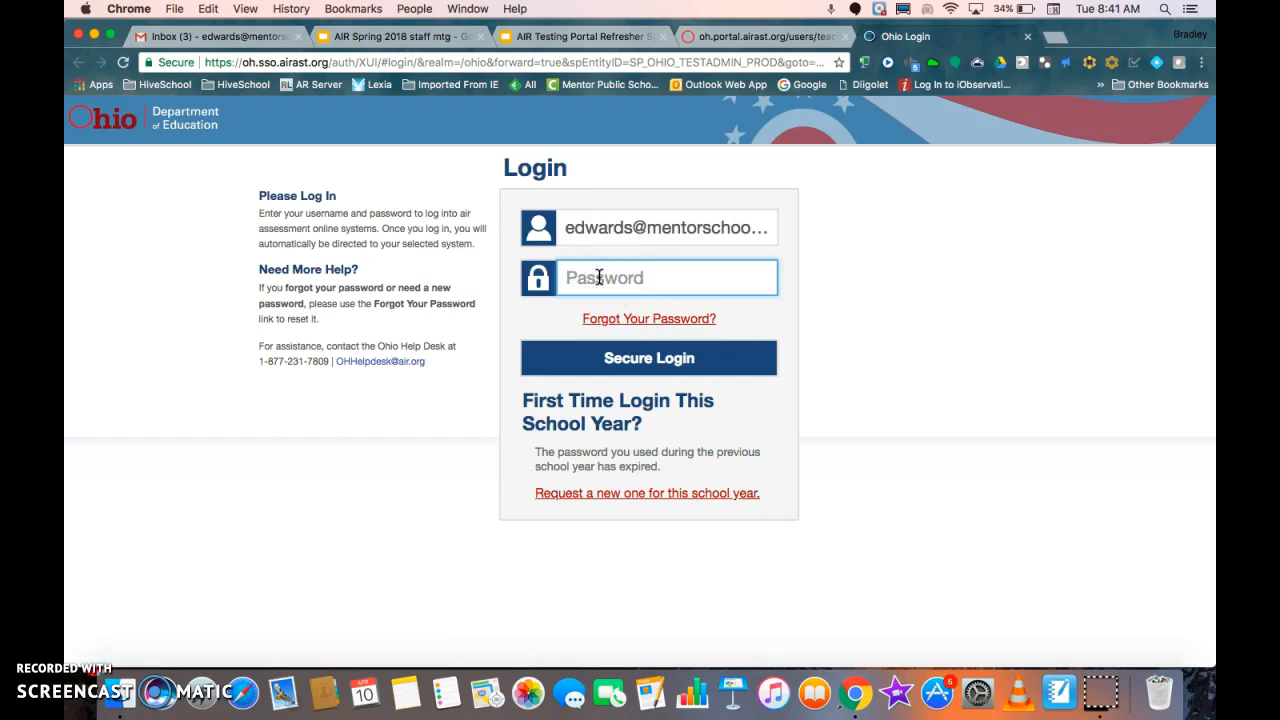
{"action": "type", "text": "•"}
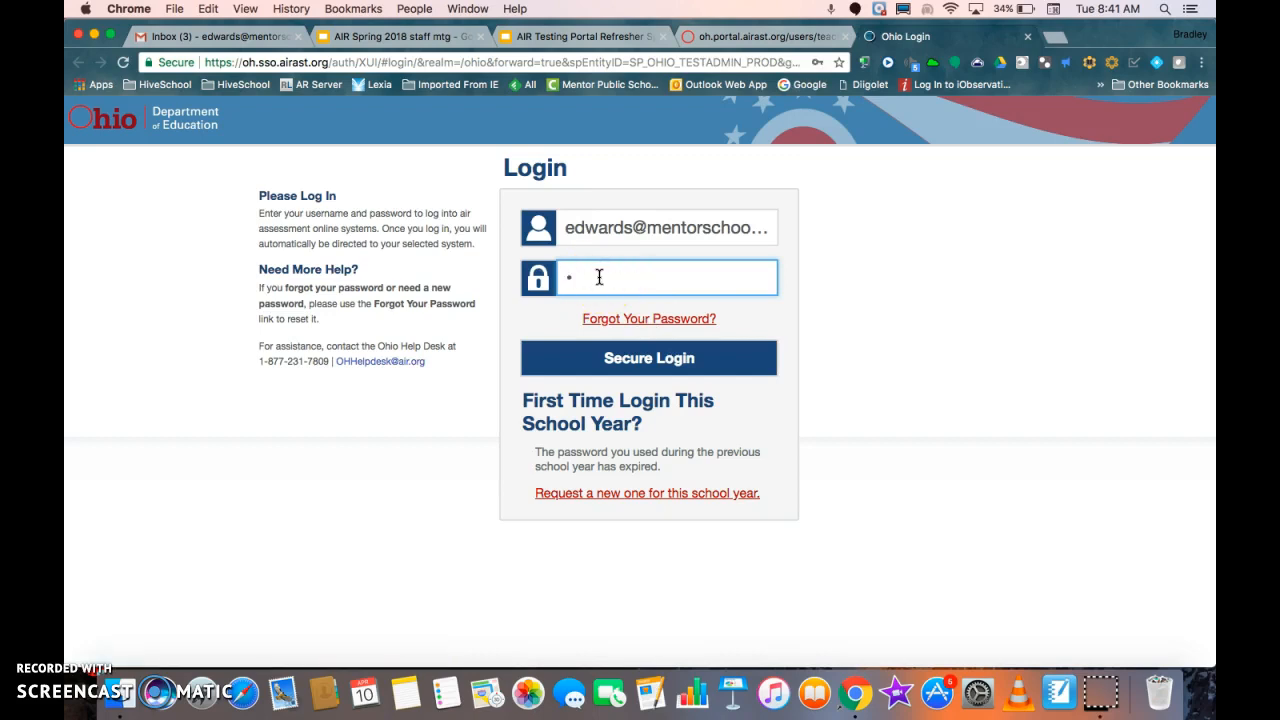
{"action": "type", "text": "password"}
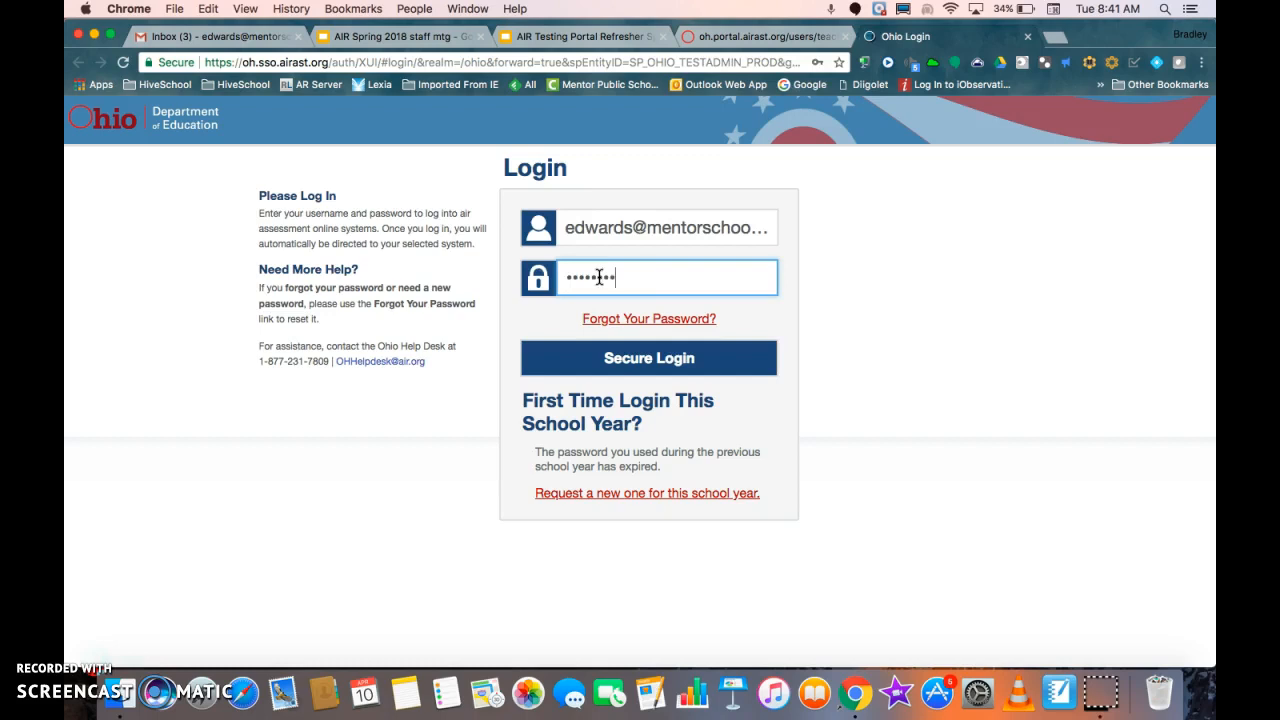
{"action": "left_click", "coordinate": [648, 356]}
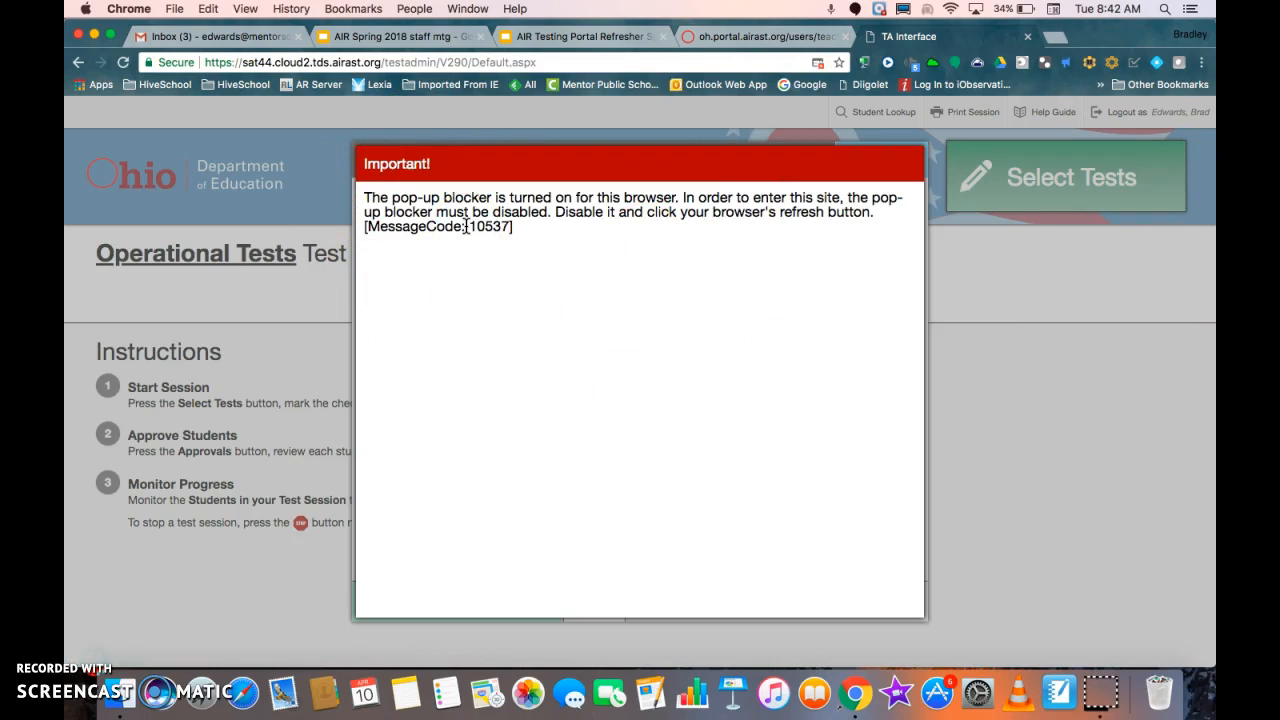
{"action": "mouse_move", "coordinate": [816, 96]}
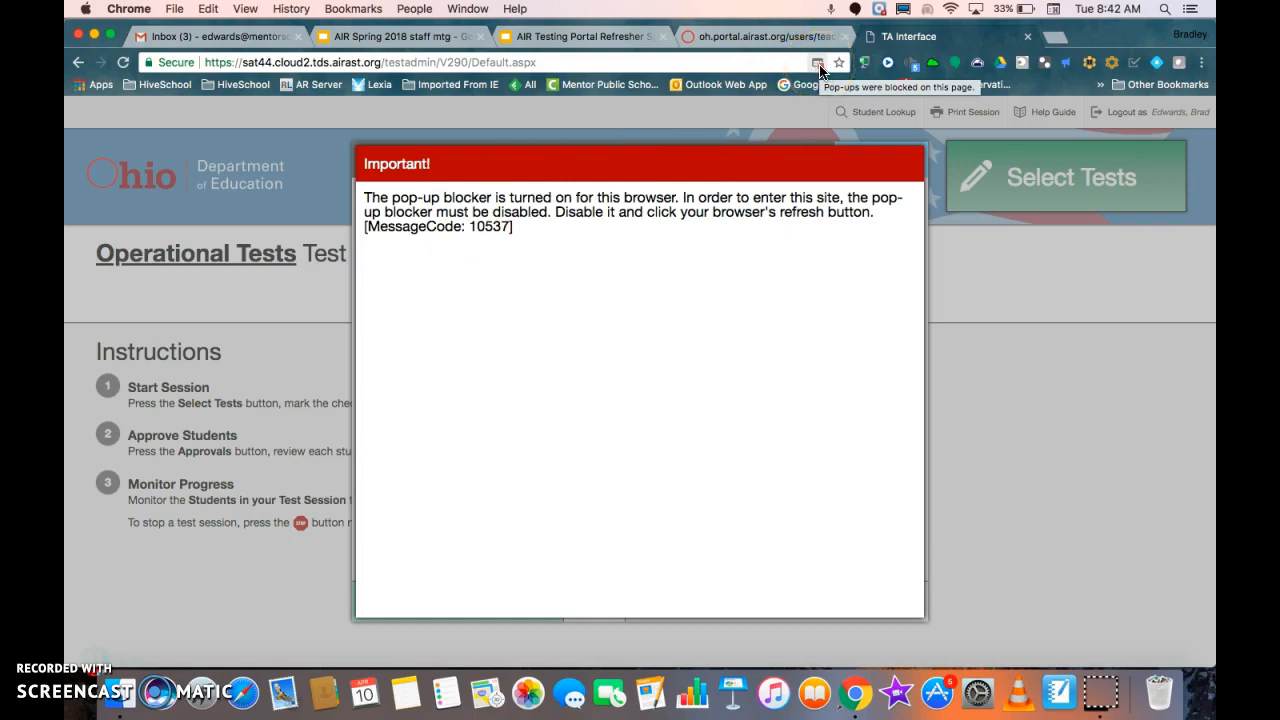
Step: Always allow pop-ups for the site from Chrome's blocked pop-up icon
{"action": "left_click", "coordinate": [820, 62]}
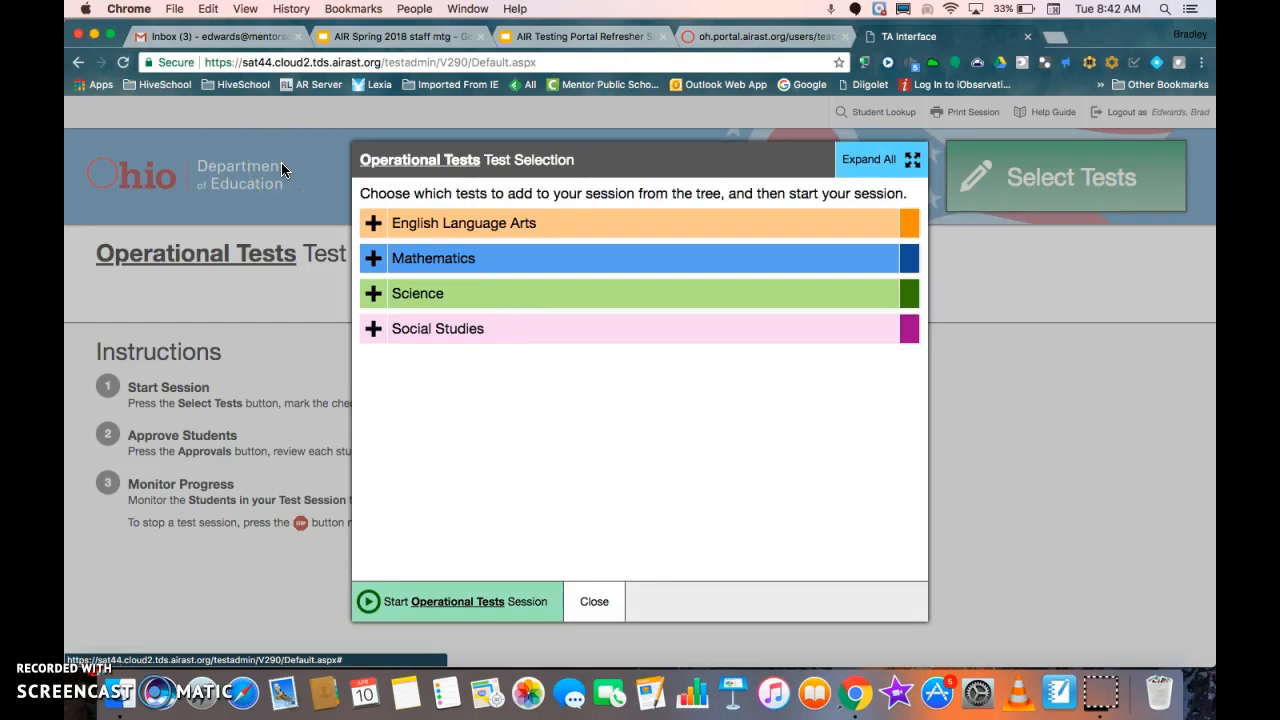
{"action": "mouse_move", "coordinate": [552, 188]}
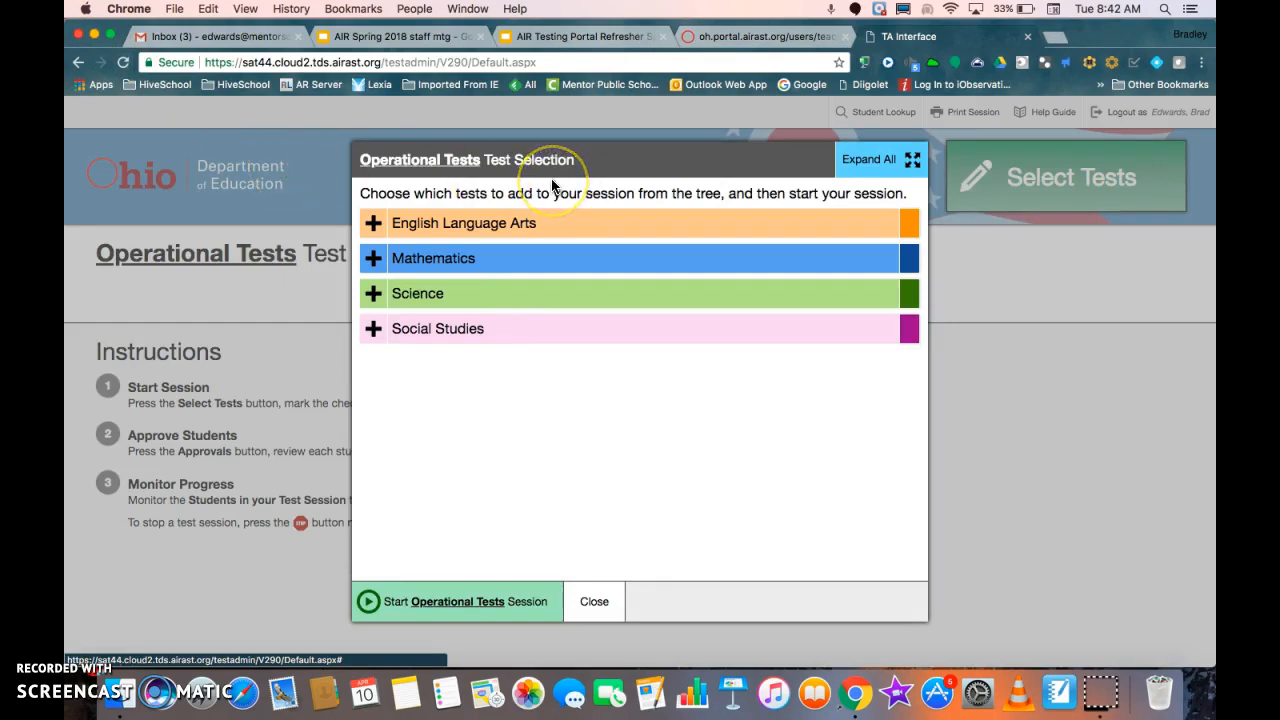
{"action": "mouse_move", "coordinate": [596, 600]}
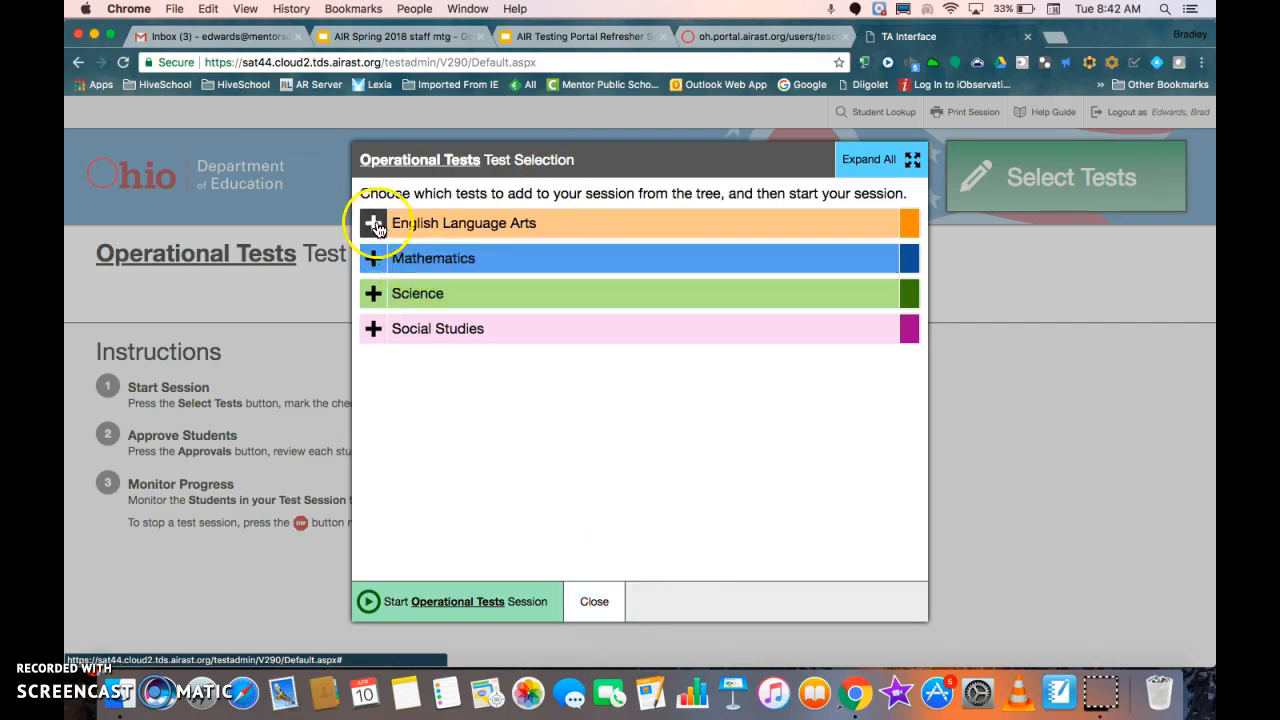
Step: Expand English Language Arts to see its grade tests, then close Test Selection without starting
{"action": "left_click", "coordinate": [372, 224]}
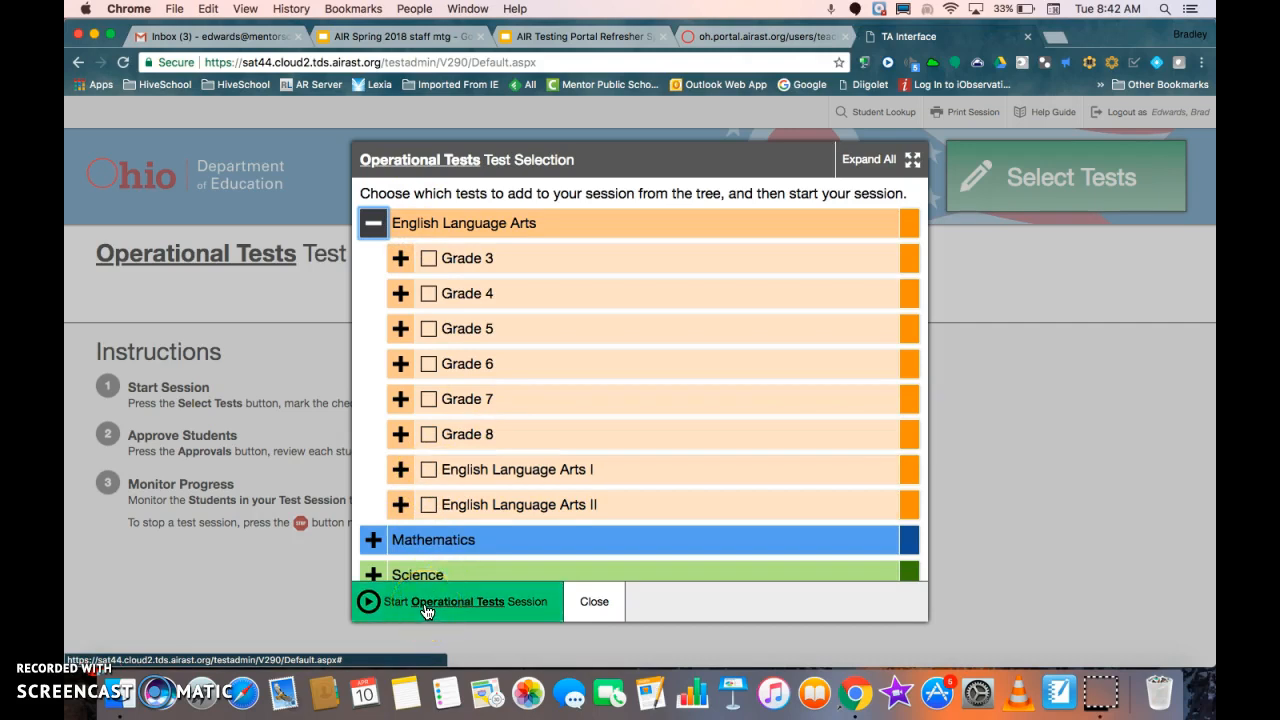
{"action": "mouse_move", "coordinate": [1024, 510]}
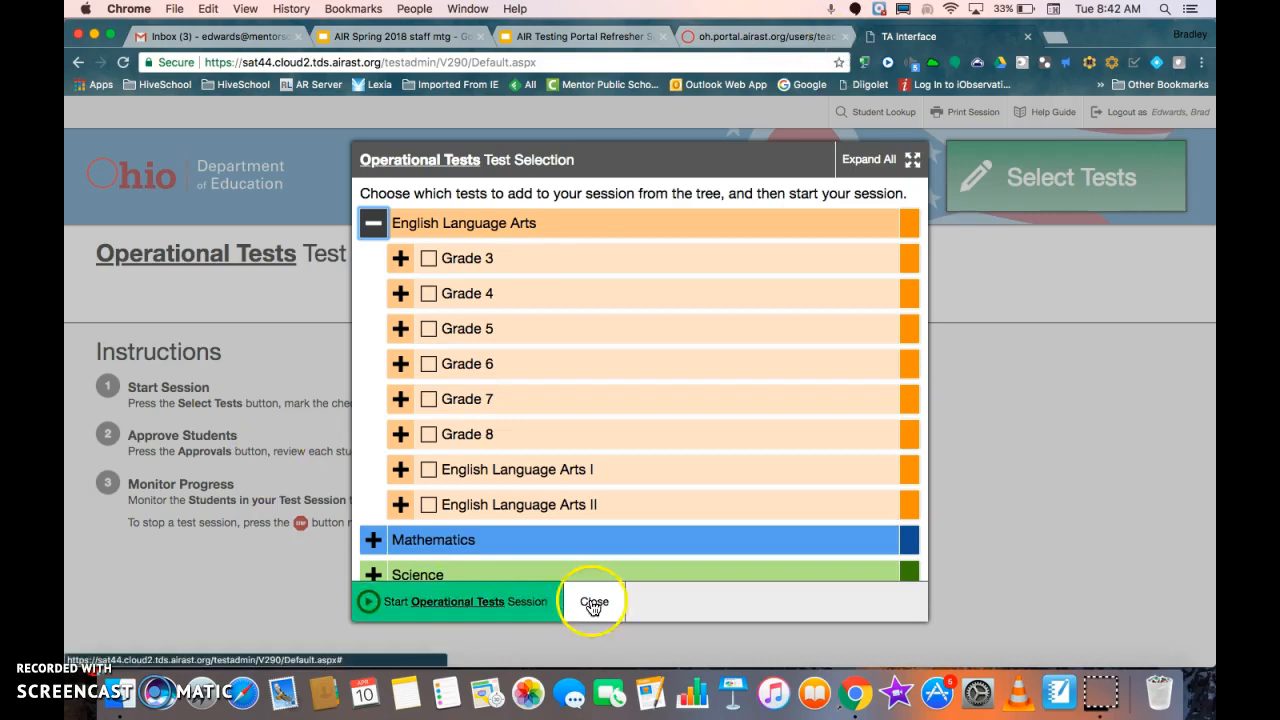
{"action": "left_click", "coordinate": [592, 600]}
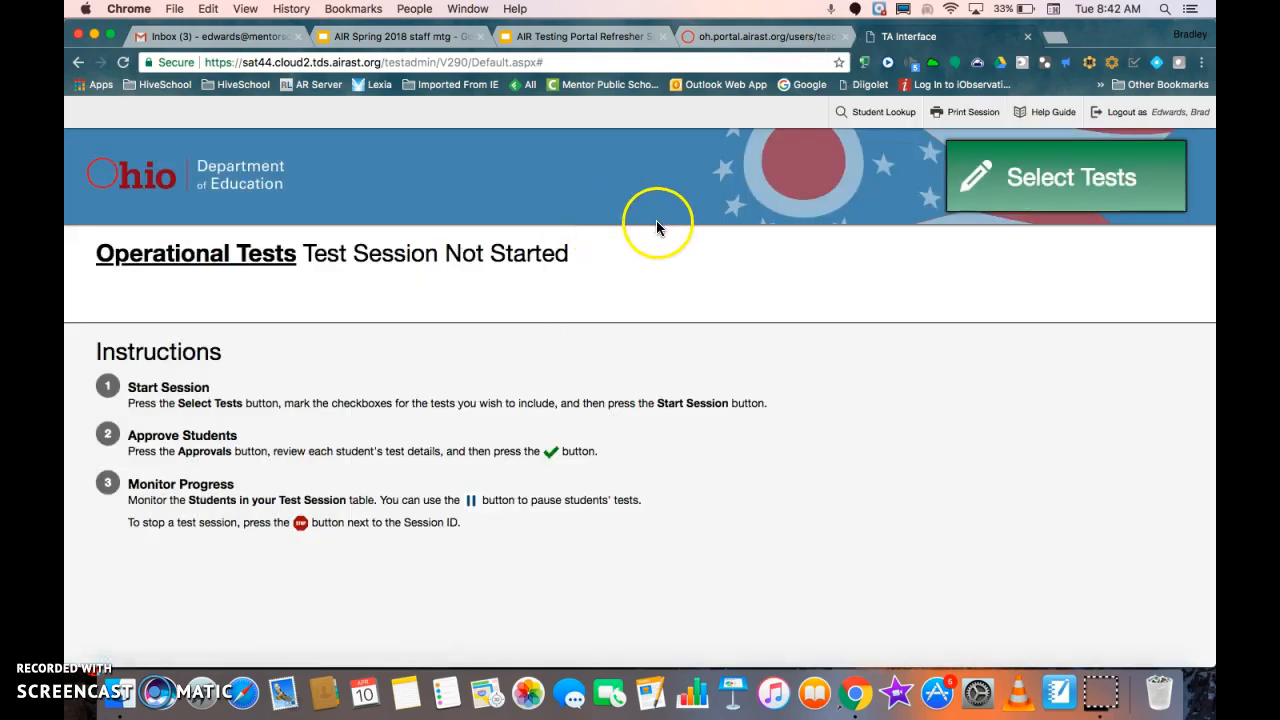
{"action": "mouse_move", "coordinate": [730, 120]}
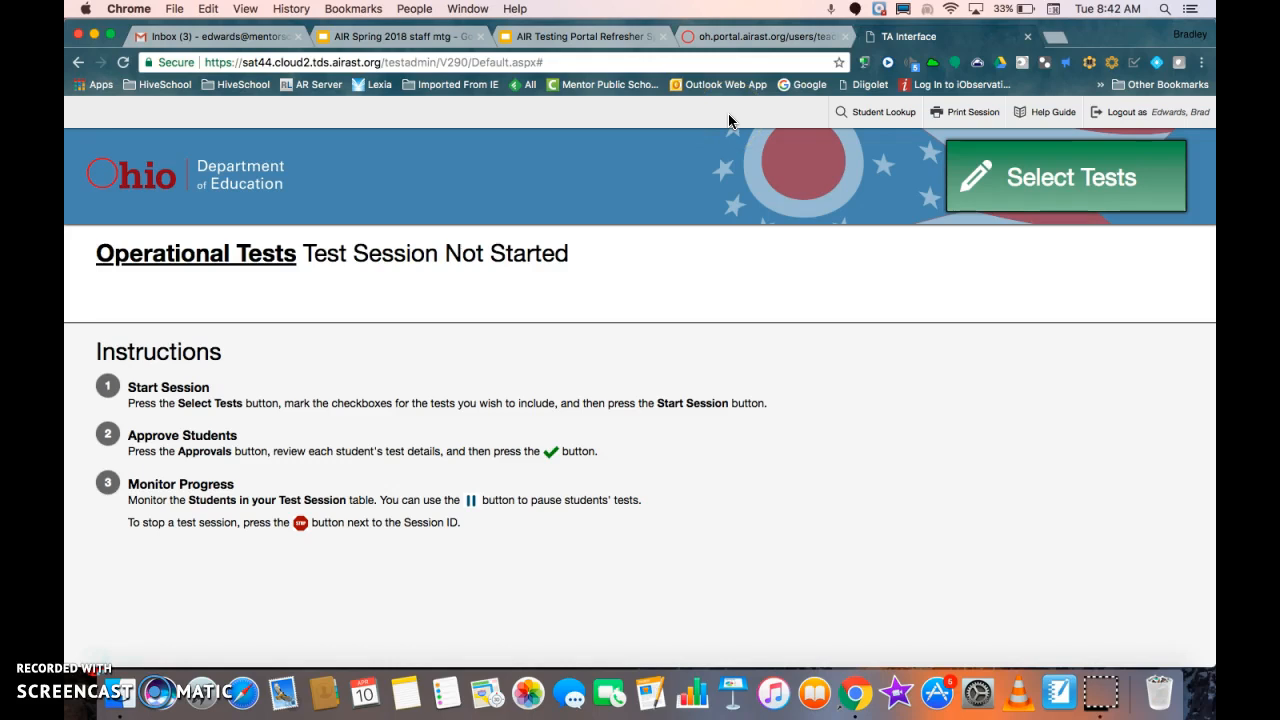